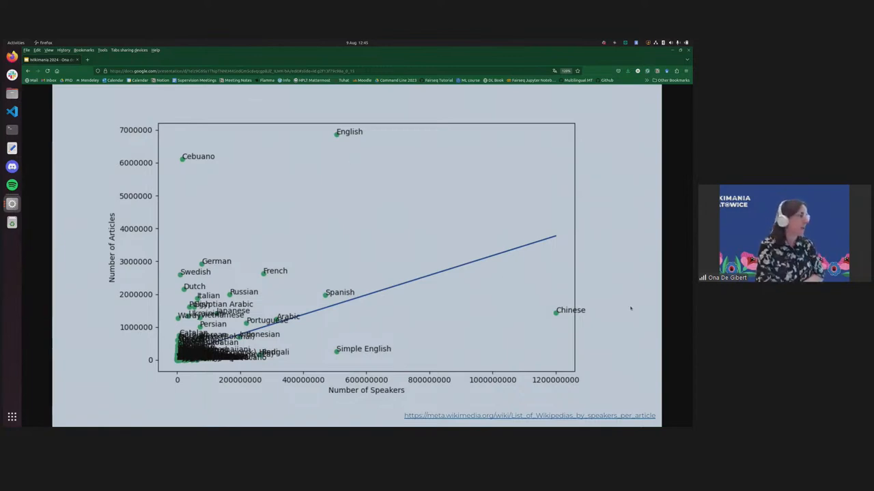
mouse_move(676, 377)
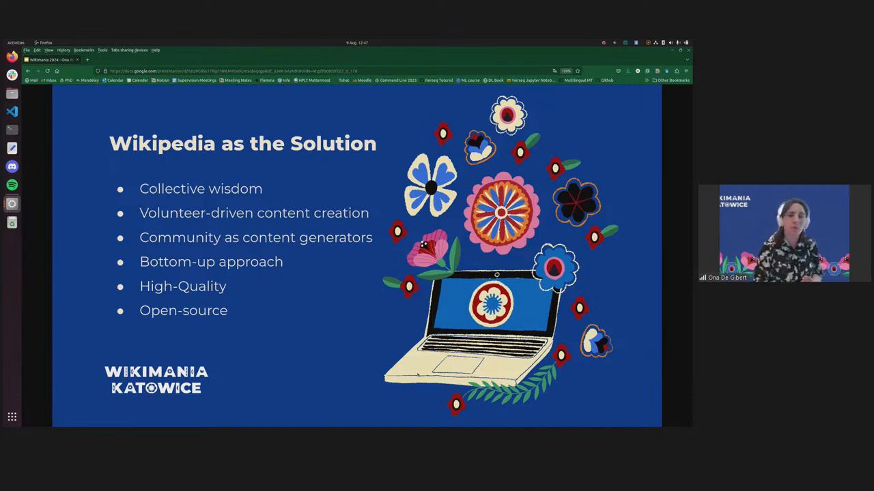
Advance past the machine translation section title to the Translation at Wikipedia slide
key(Right)
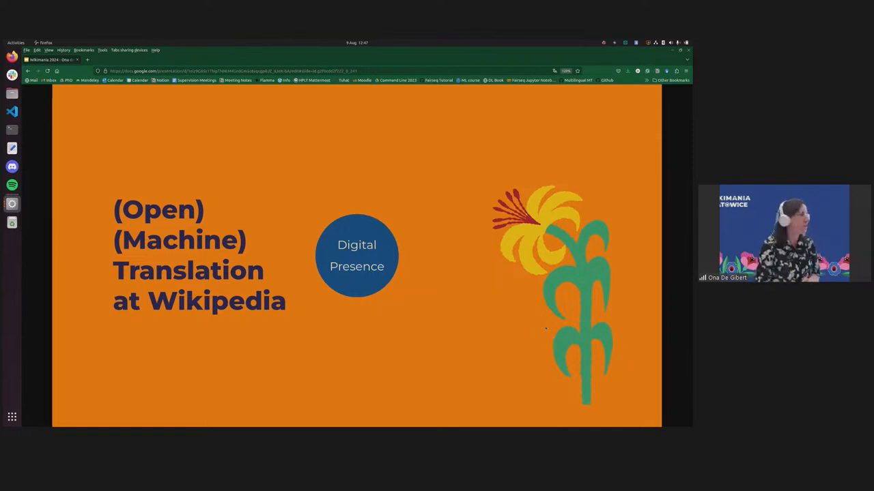
key(Right)
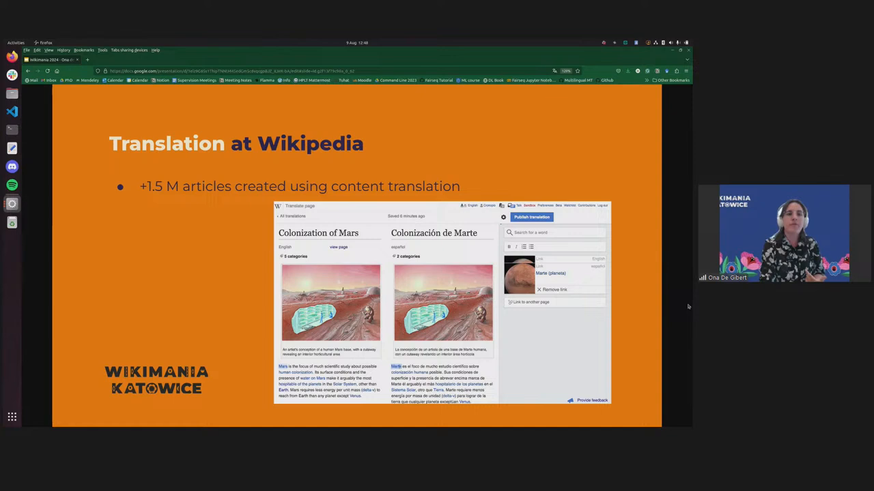
Advance to the Open Machine Translation at Wikipedia slide introducing MinT
key(Right)
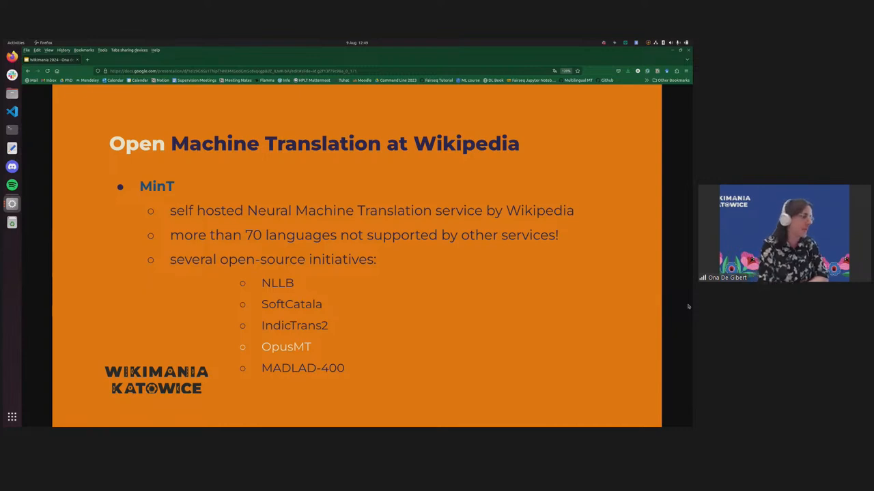
Advance to The Other Infinite Loop slide on technology, digital presence and resources
key(Right)
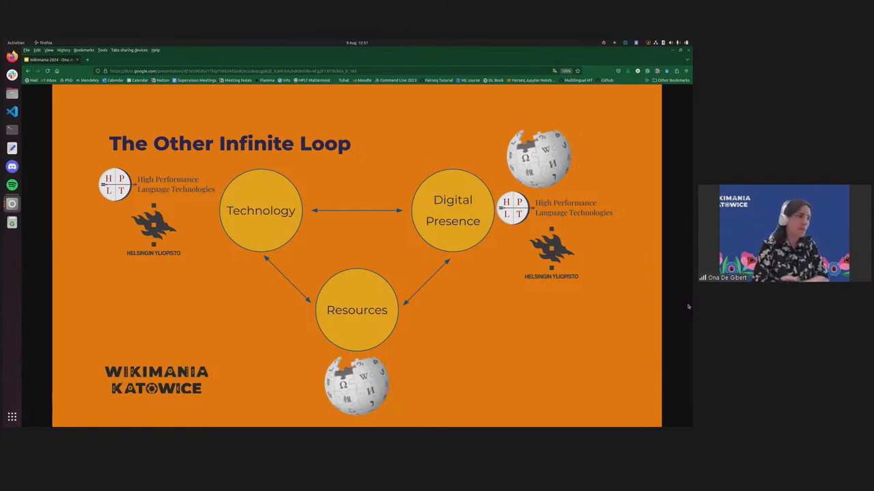
key(Right)
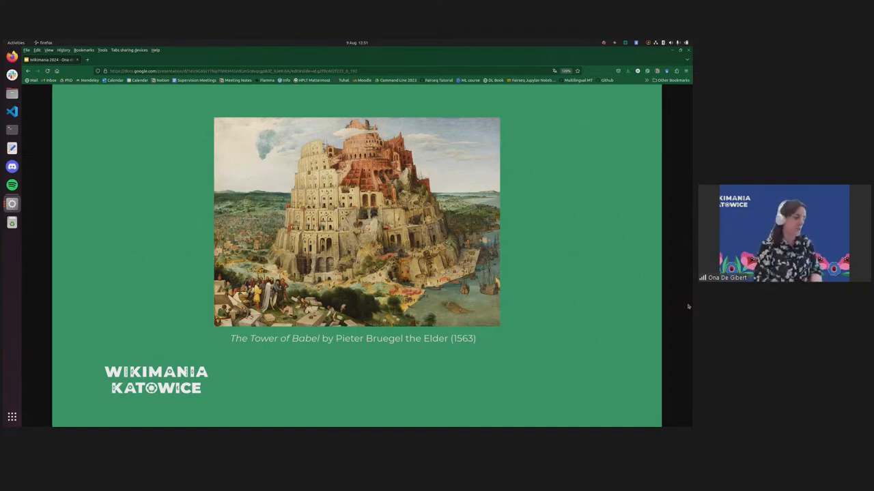
Advance to the scatter plot of Wikipedia articles versus speakers per language
key(Right)
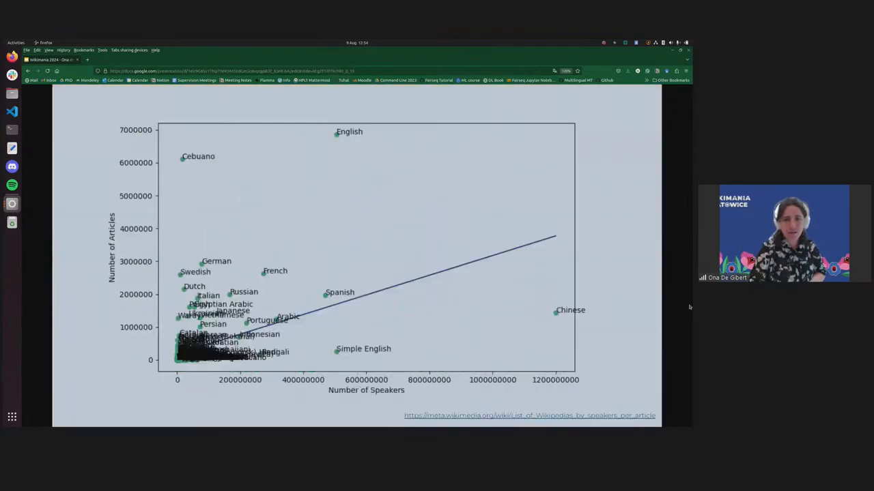
Advance to The Privatization of LT slide with the language resource pyramid
key(Right)
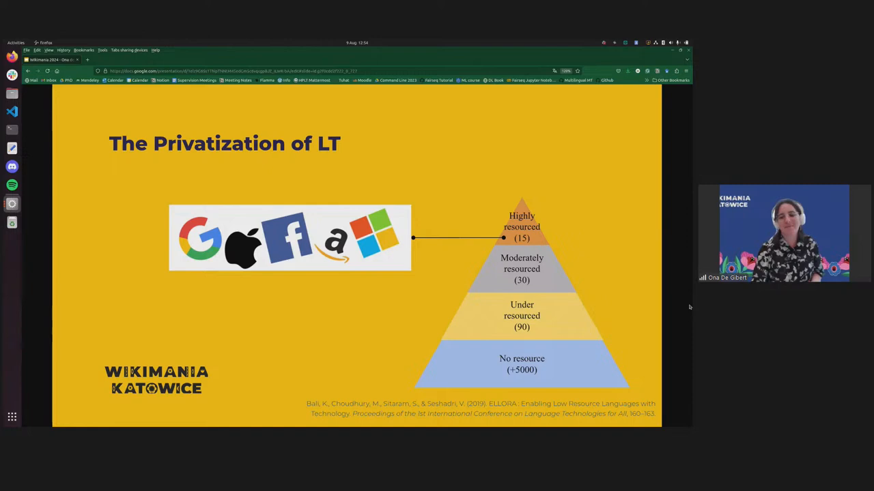
Advance through The Digital Divide to the WikiVerse as the Source slide
key(Right)
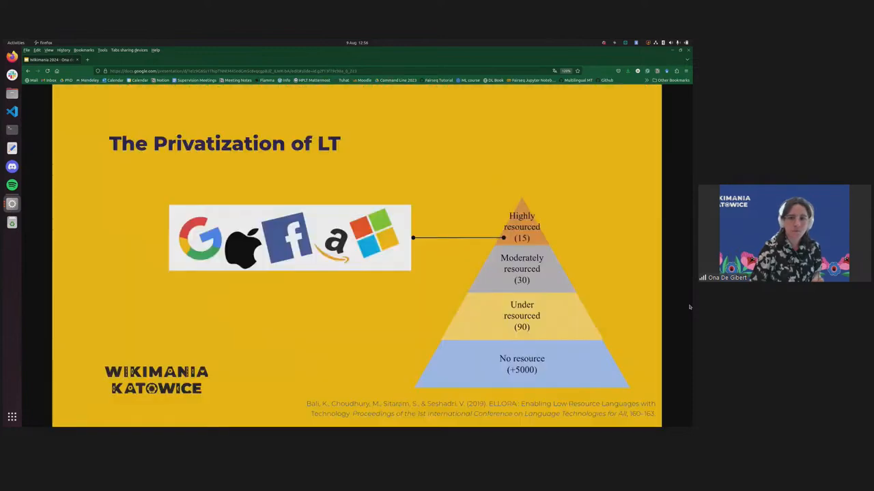
key(Right)
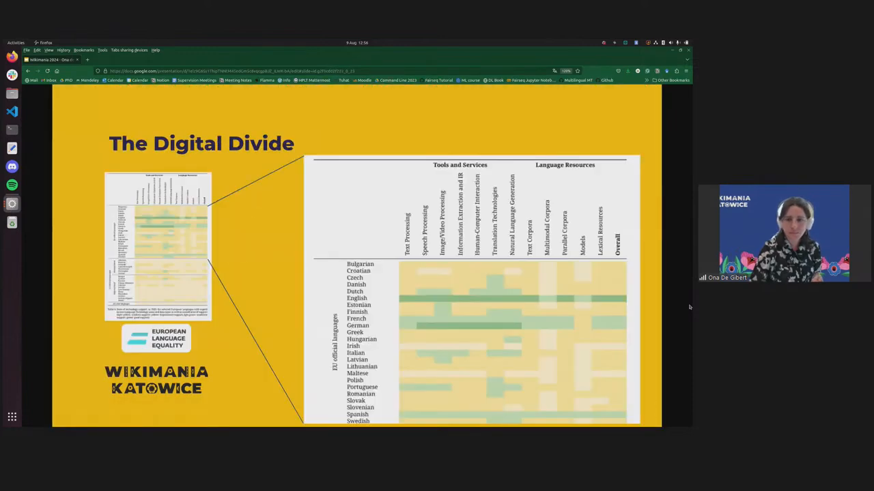
key(Right)
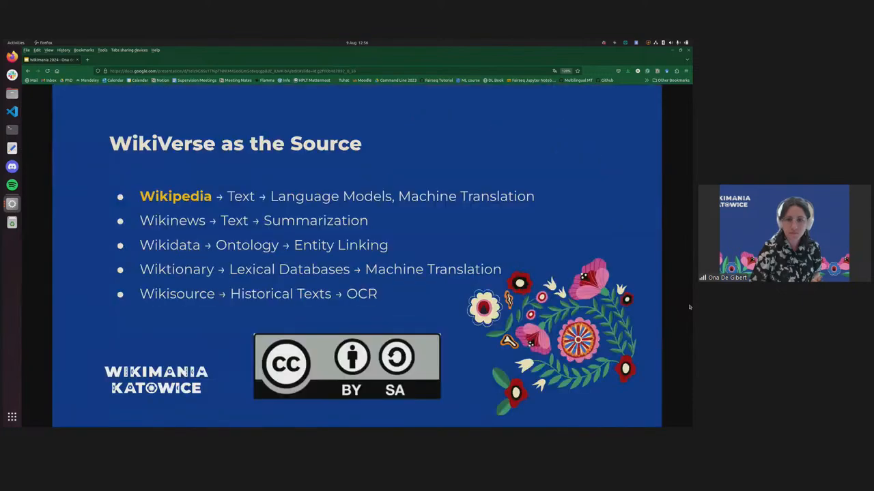